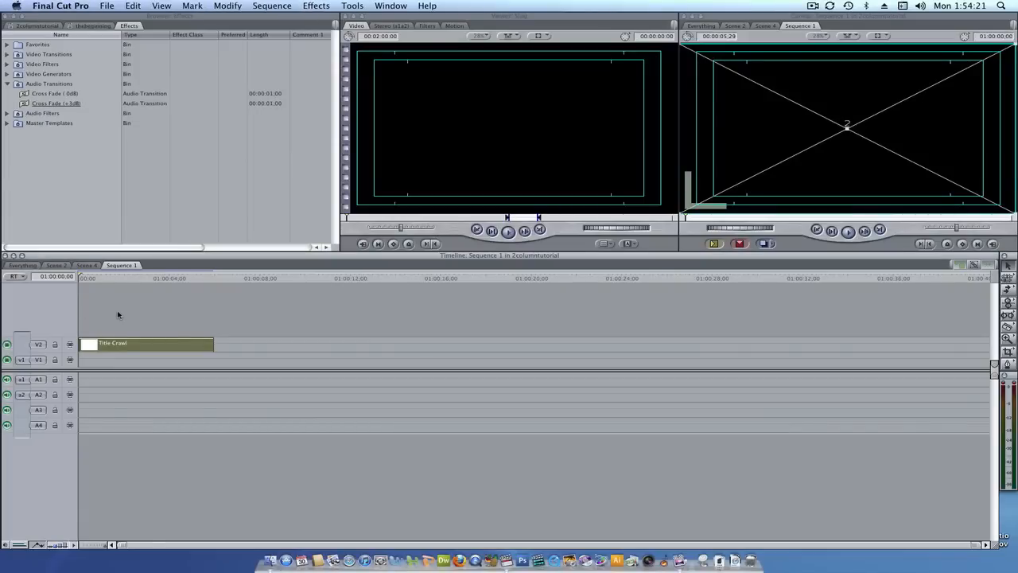
Remove the old title clip and add a Boris Title Crawl generator from the Generator pop-up
left_click(146, 344)
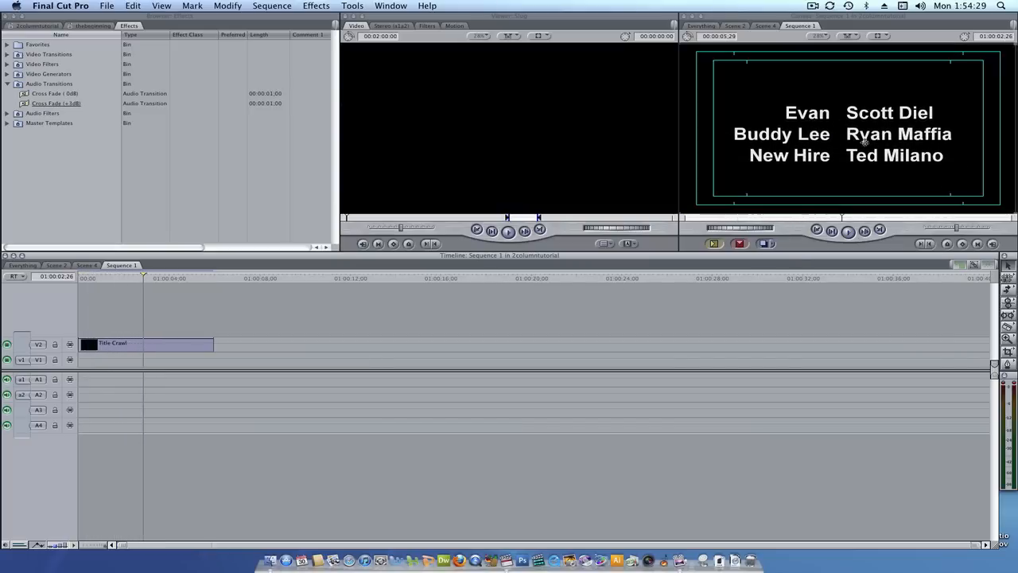
mouse_move(783, 121)
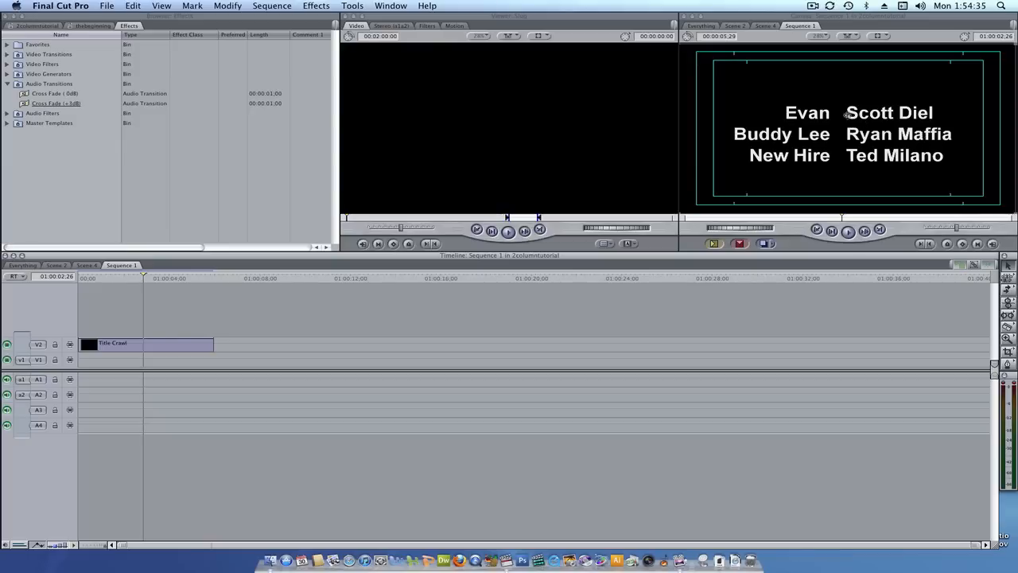
mouse_move(830, 94)
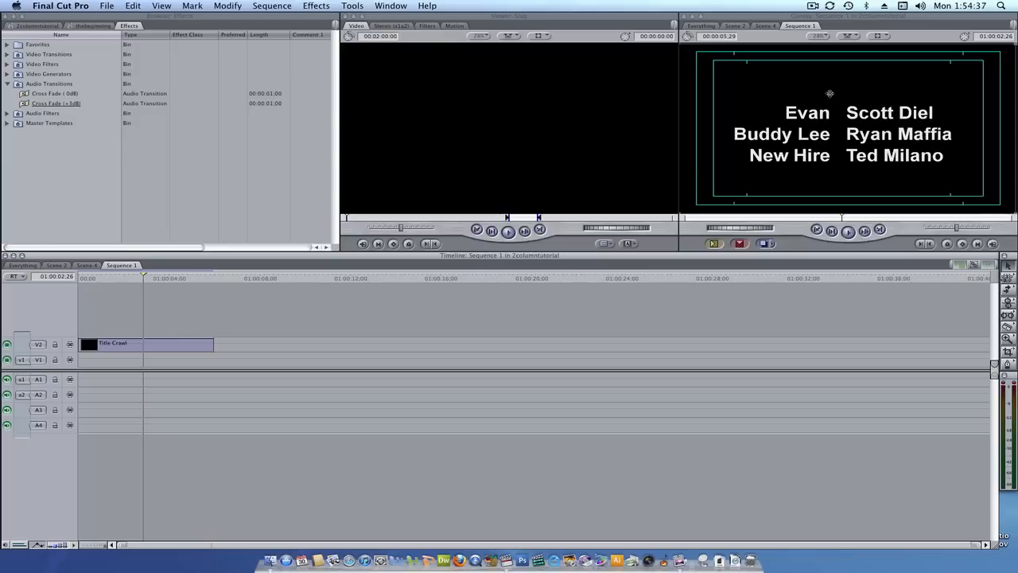
mouse_move(814, 85)
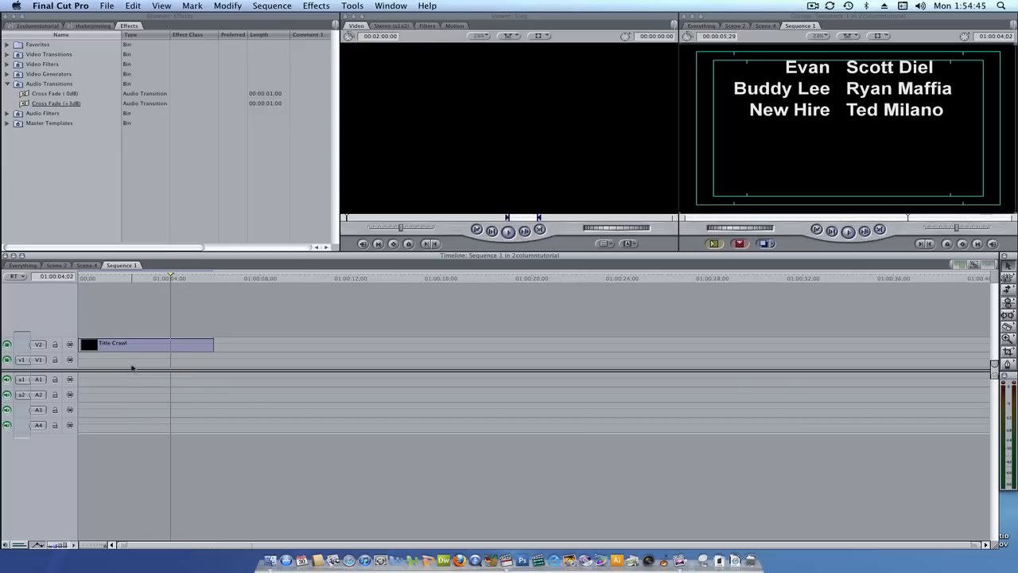
left_click(146, 344)
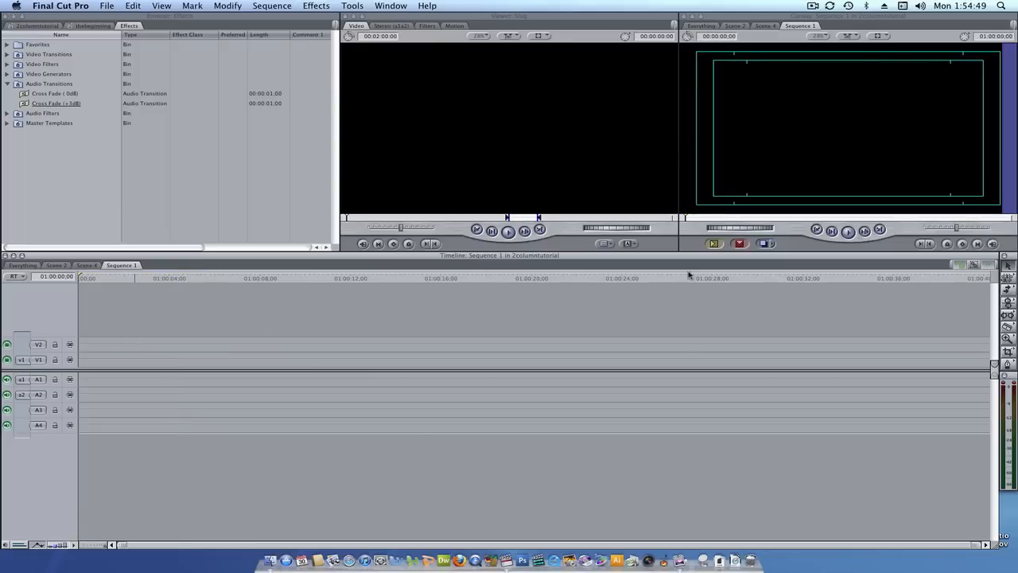
left_click(629, 244)
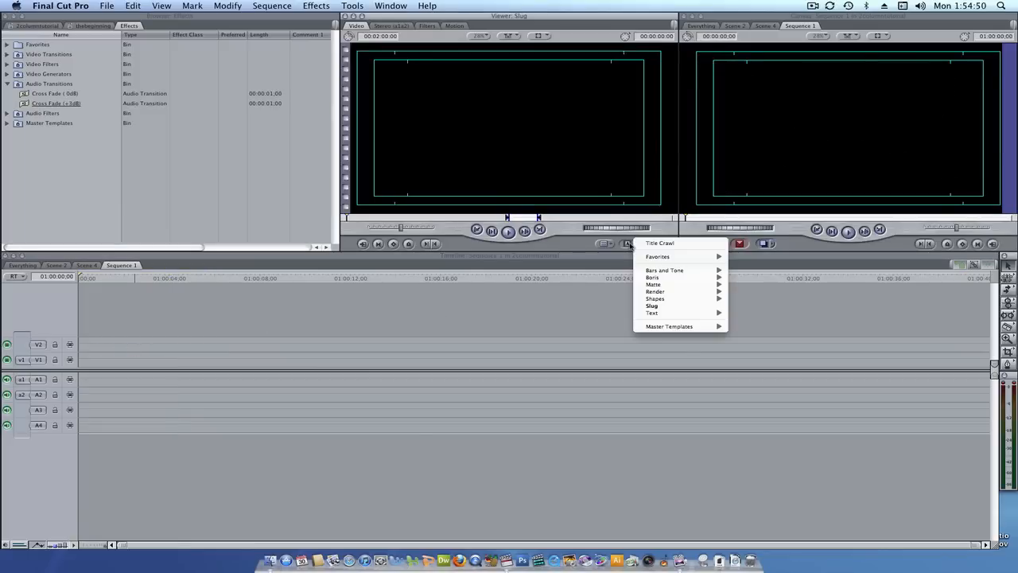
mouse_move(652, 277)
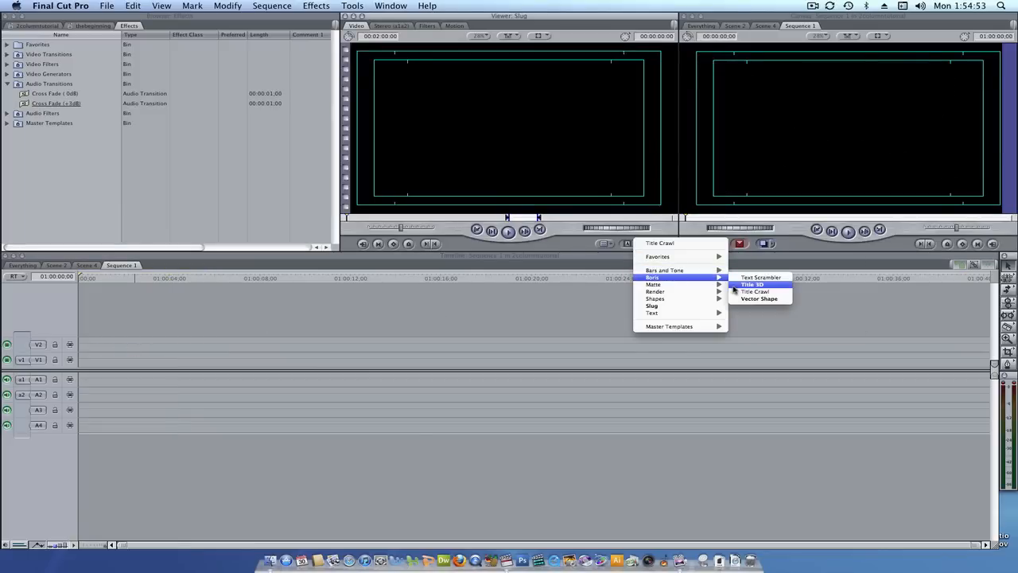
left_click(754, 291)
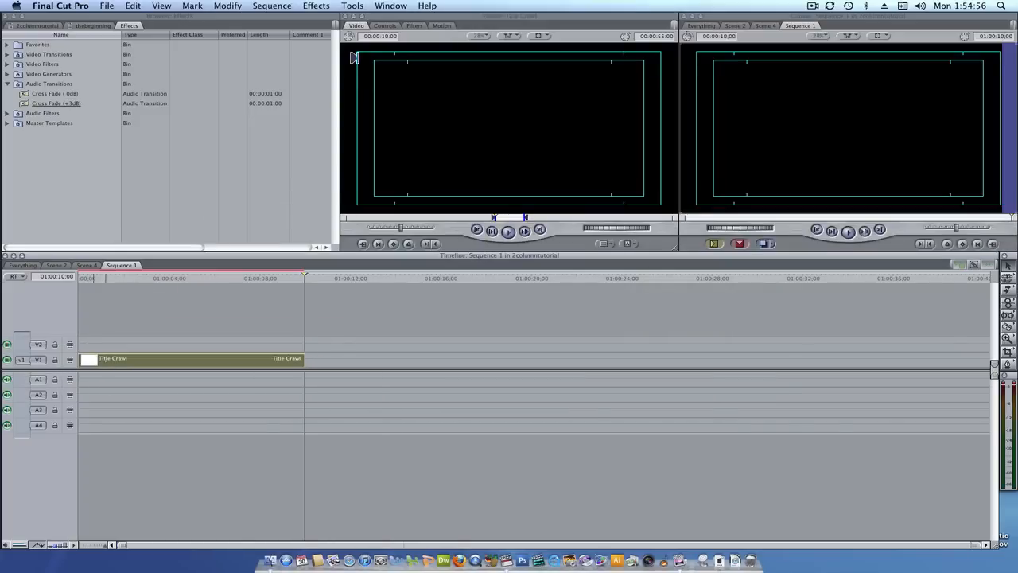
Bring up the new clip's Controls and set its animation style to Crawl
left_click(385, 26)
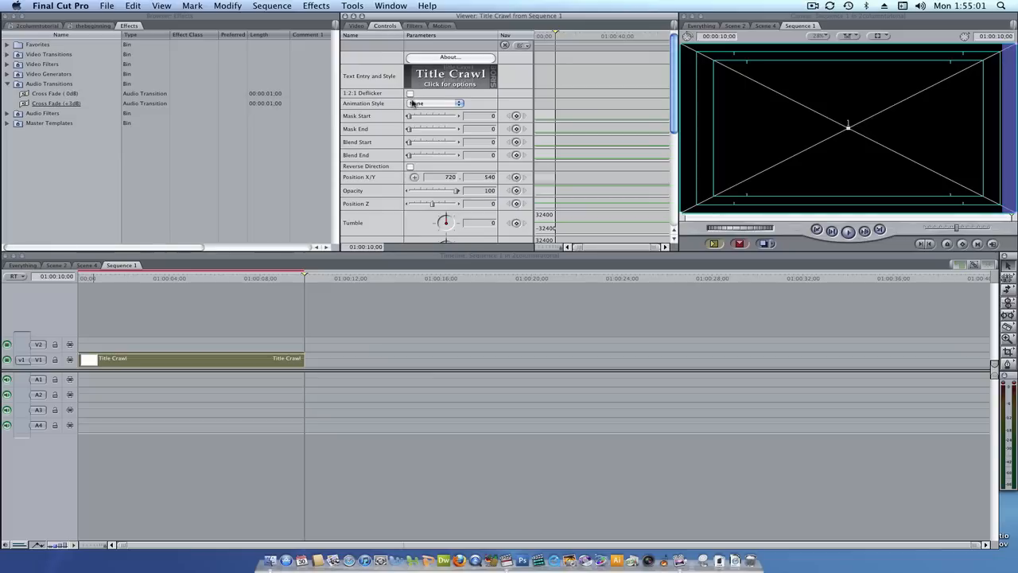
left_click(436, 103)
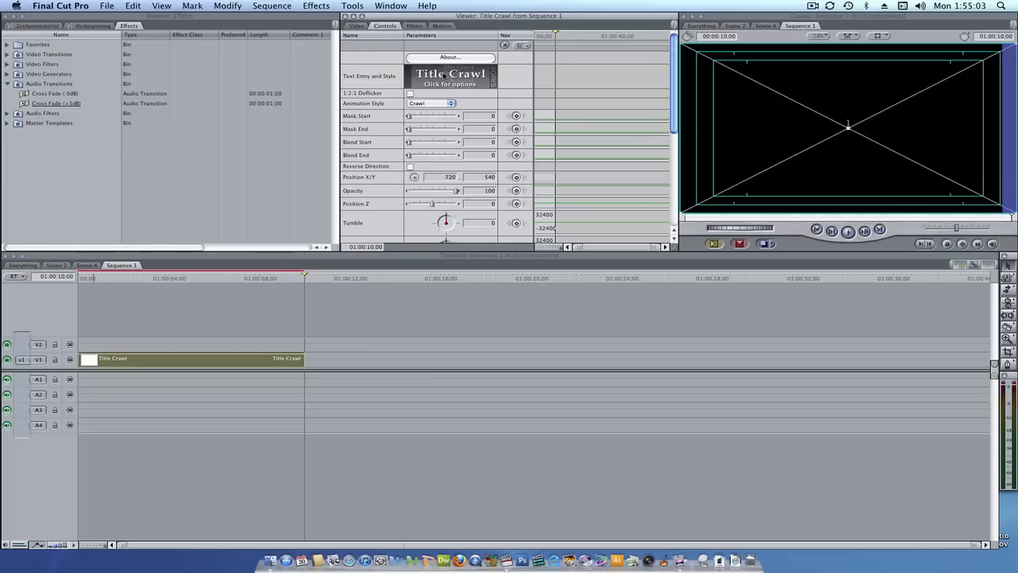
Enter placeholder text 'akjsdhf' in the Boris Title Crawl text editor
left_click(451, 82)
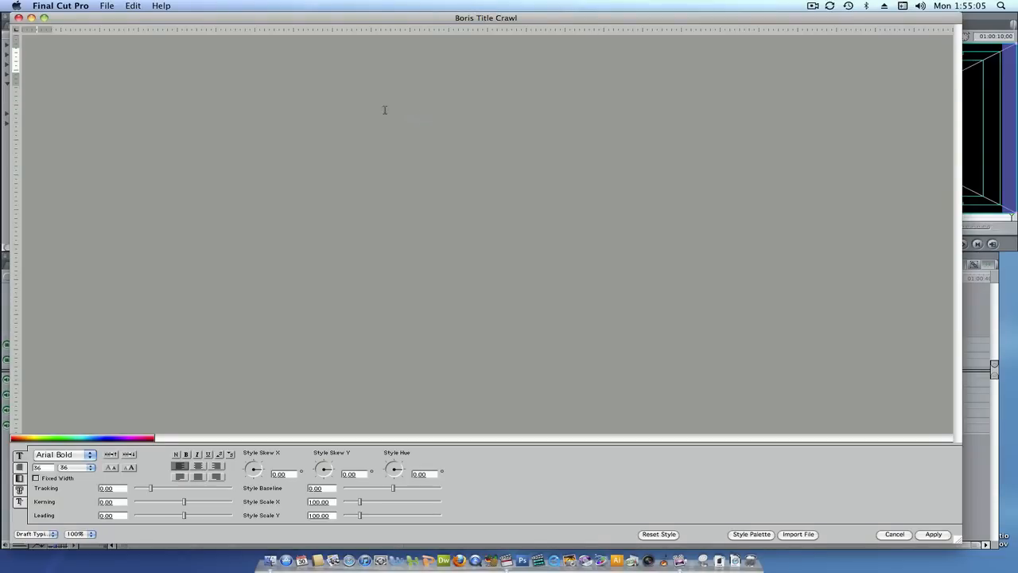
left_click(37, 62)
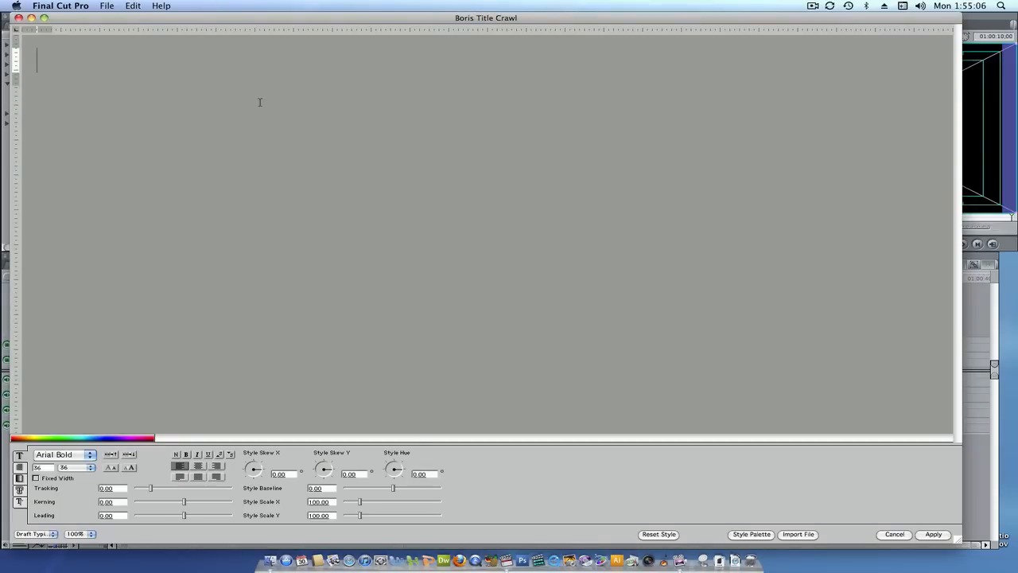
type("akjsdhf")
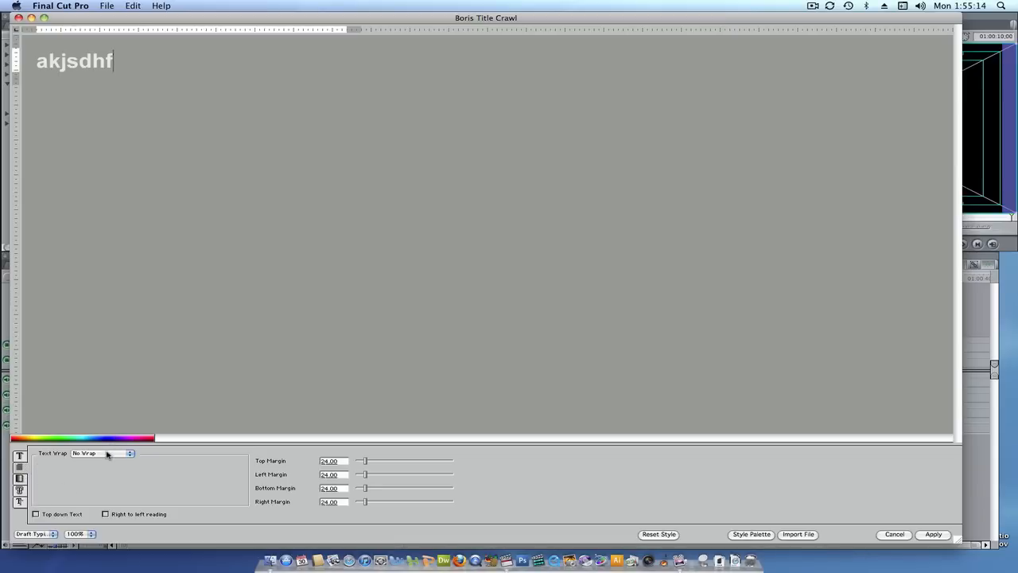
Turn on text wrap and zero the top and left page margins
left_click(102, 453)
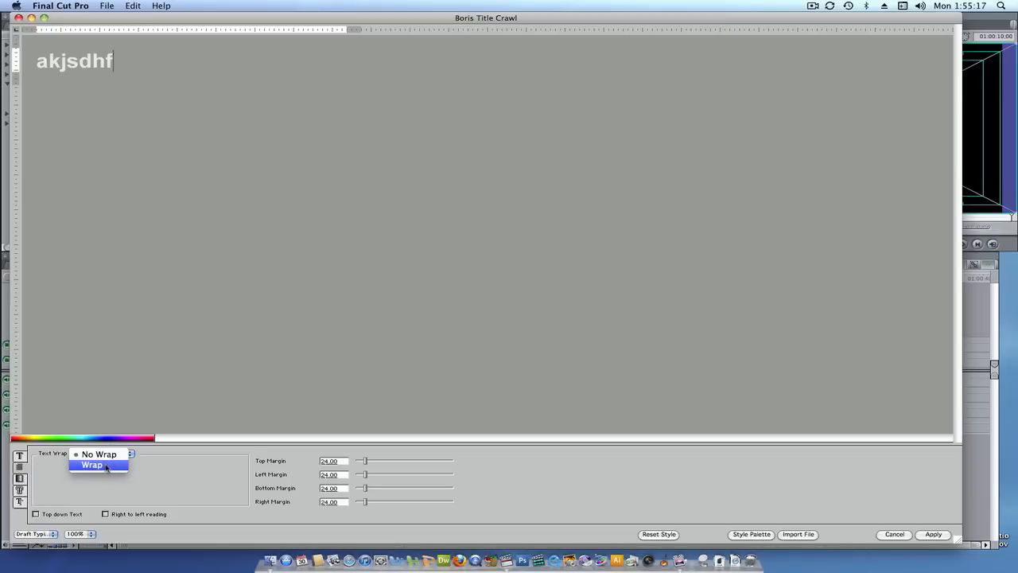
left_click(93, 464)
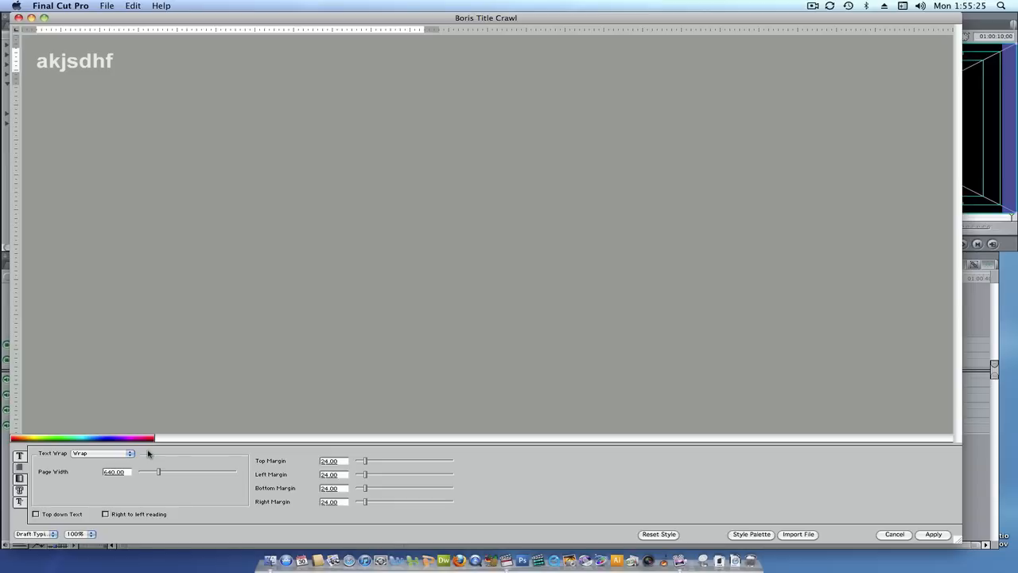
mouse_move(376, 469)
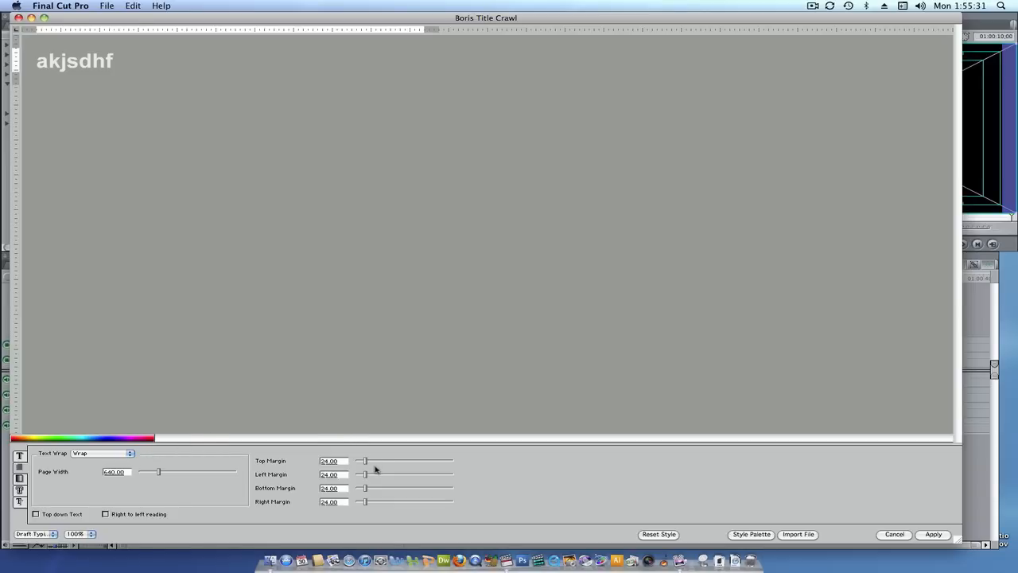
mouse_move(366, 463)
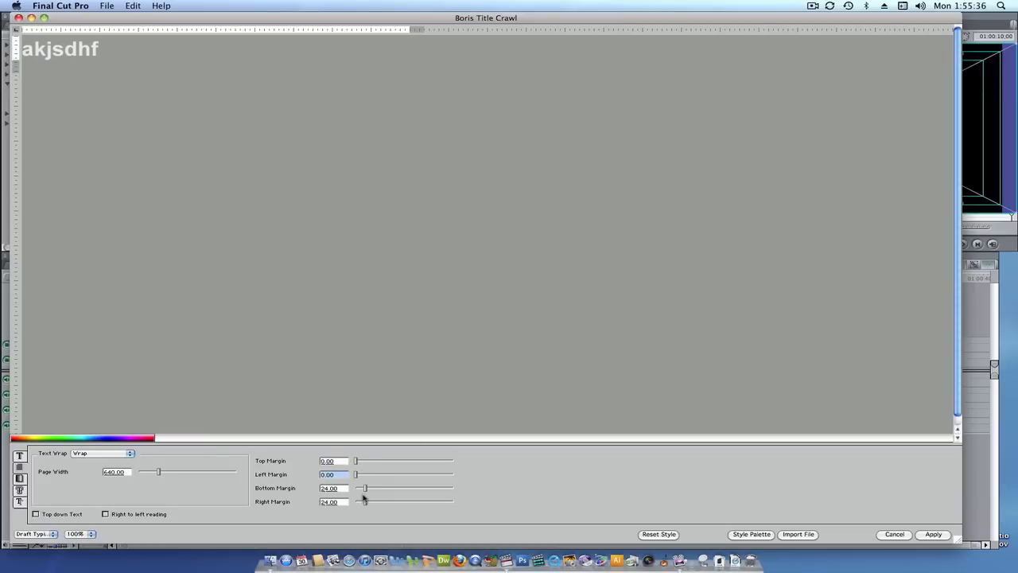
left_click_drag(362, 487, 356, 487)
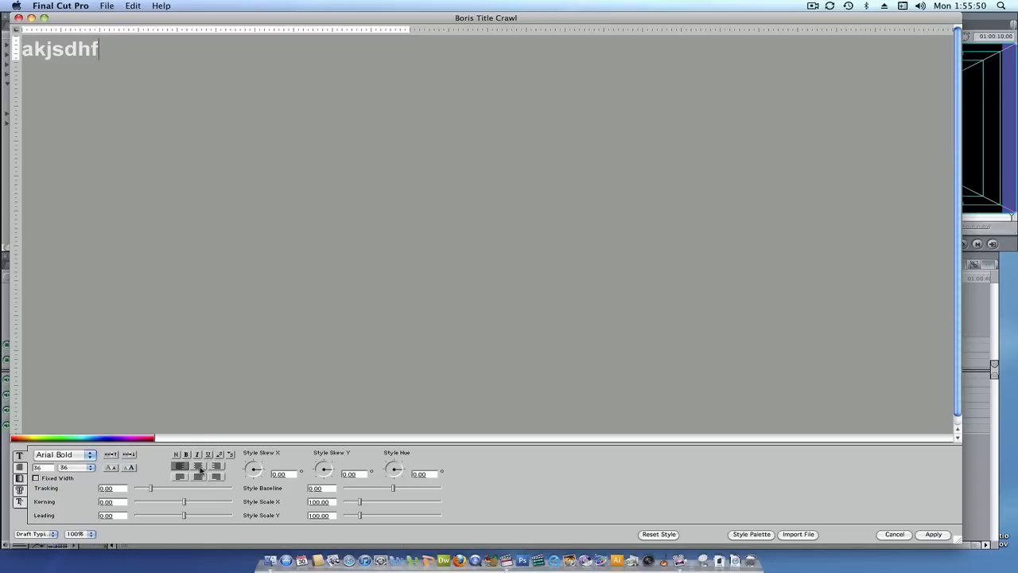
Right-justify the text and add tab stops on the ruler so the first word sits at the right tab
left_click(197, 466)
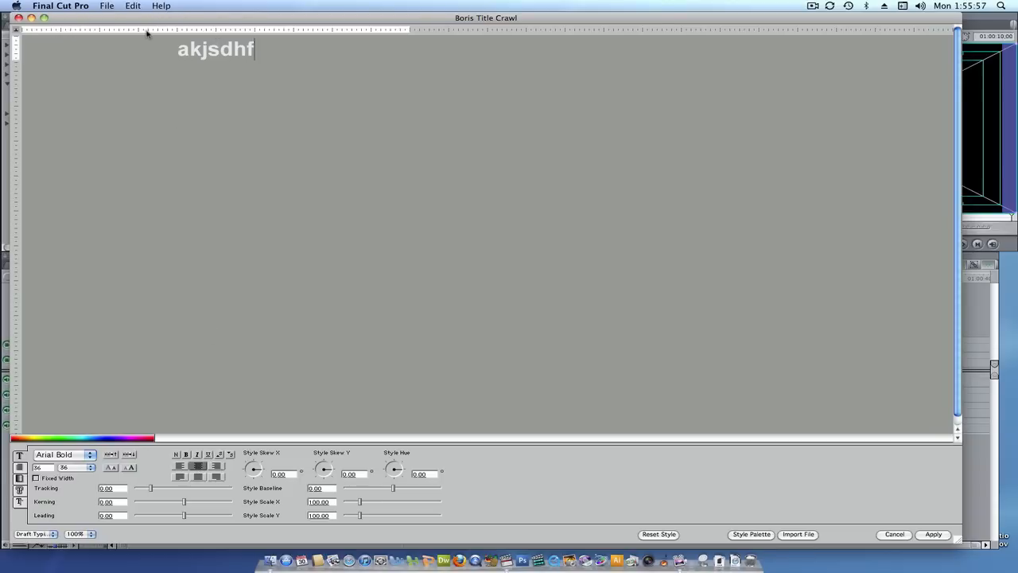
mouse_move(216, 33)
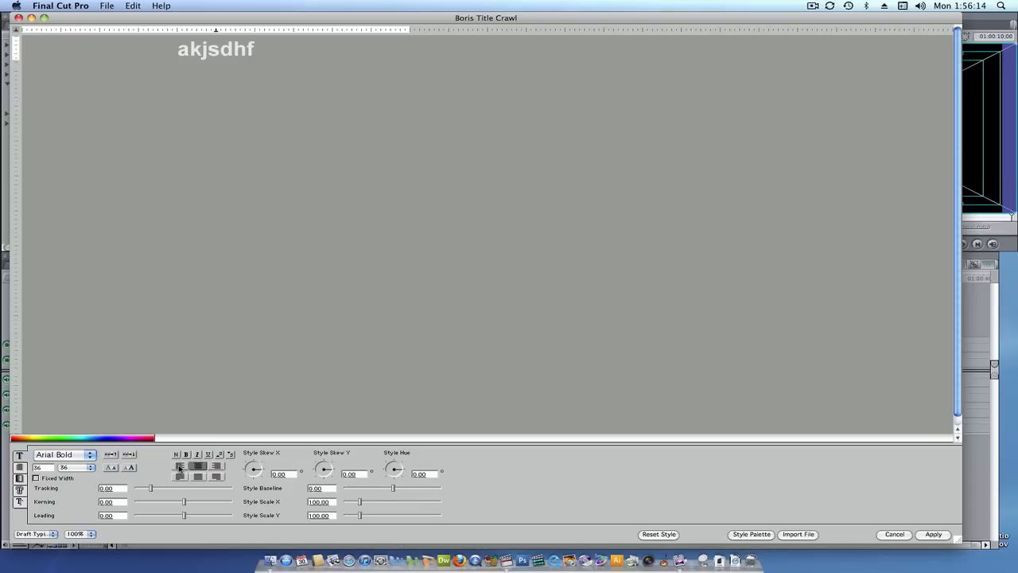
left_click(178, 465)
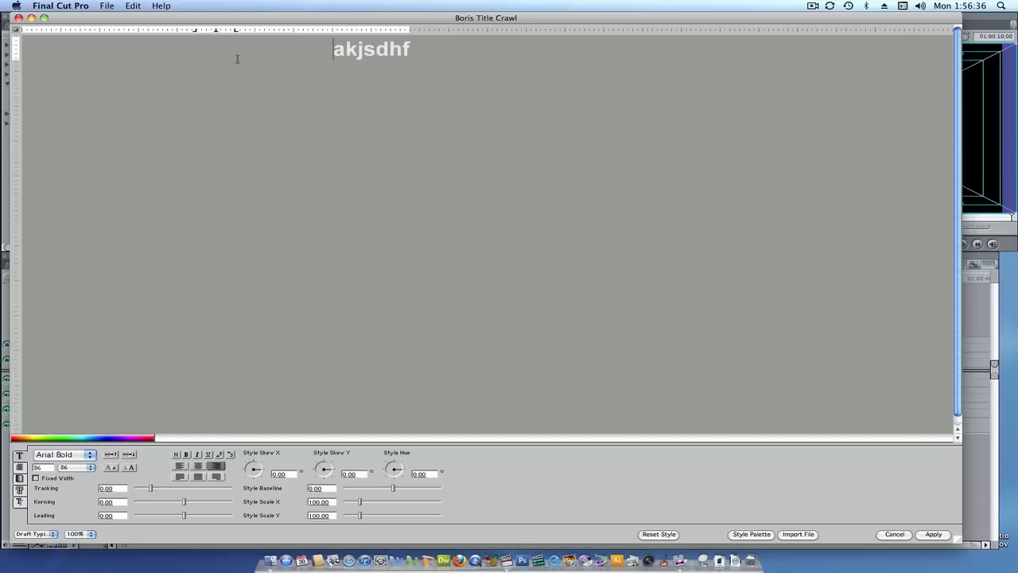
left_click(179, 465)
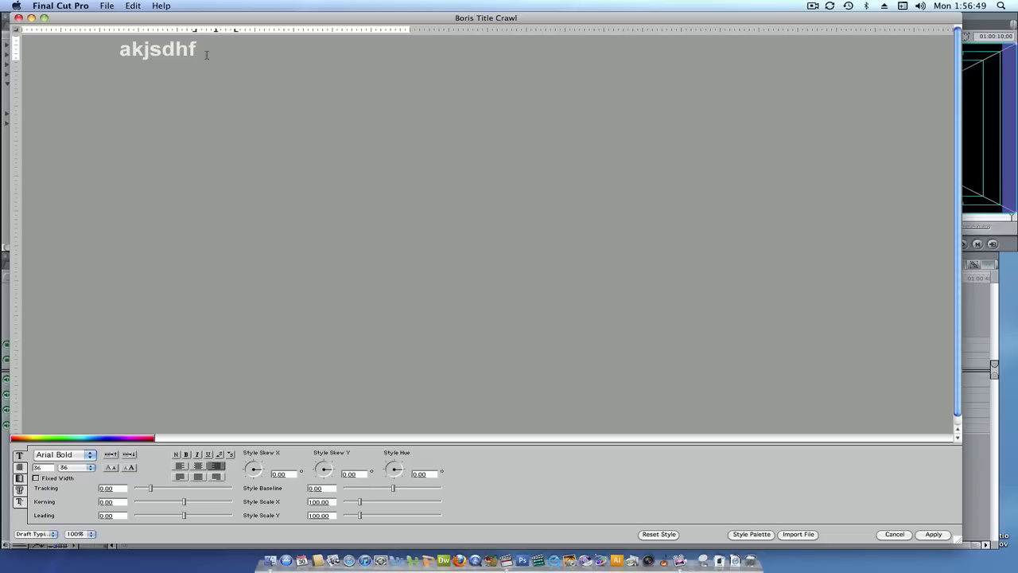
Fill three rows of two-column tabbed placeholder text, left column right-aligned beside the left-aligned right column
type("lakdjfalkdj")
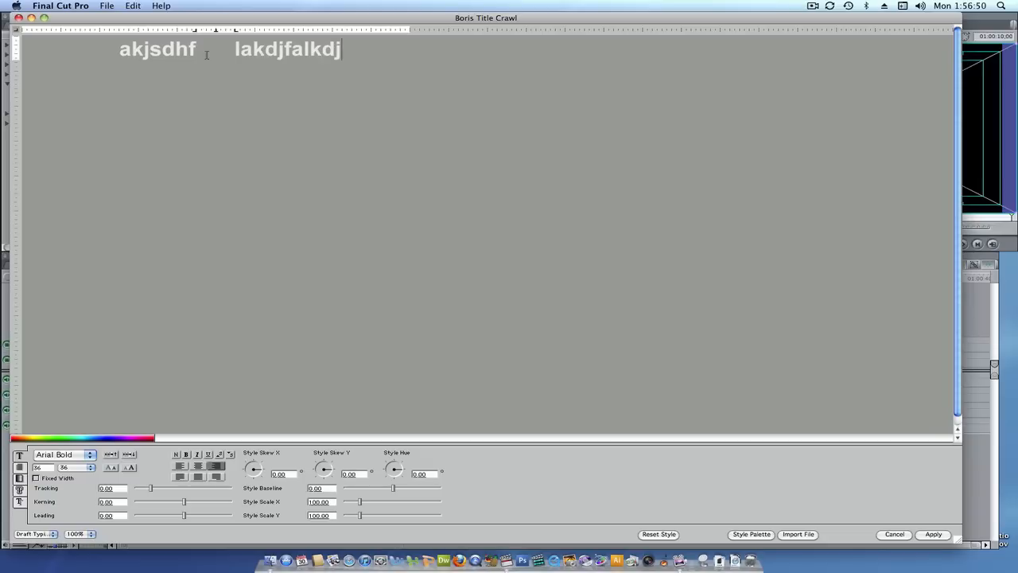
type("lkjljlkl")
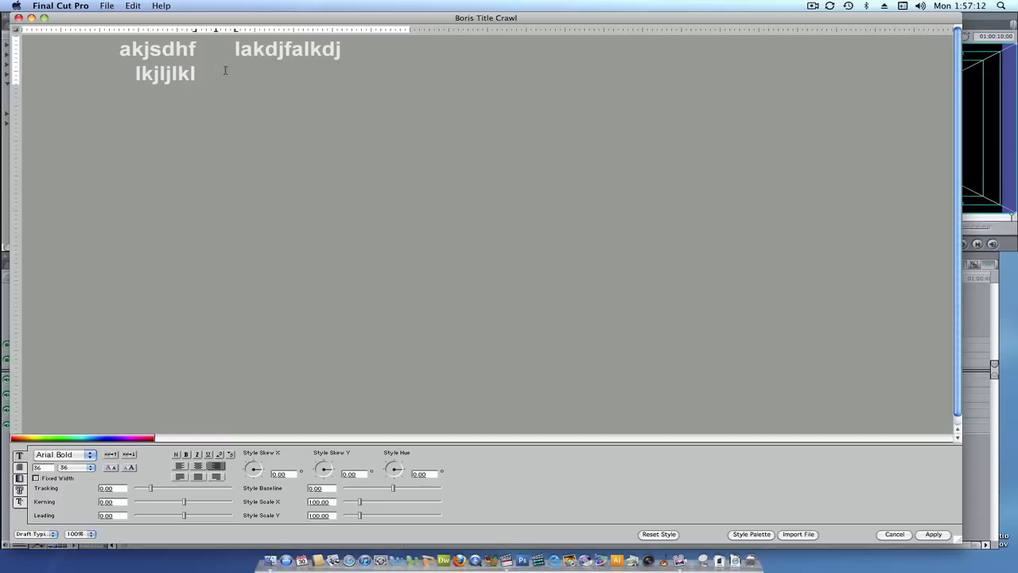
type("adlkfjadlkjfl")
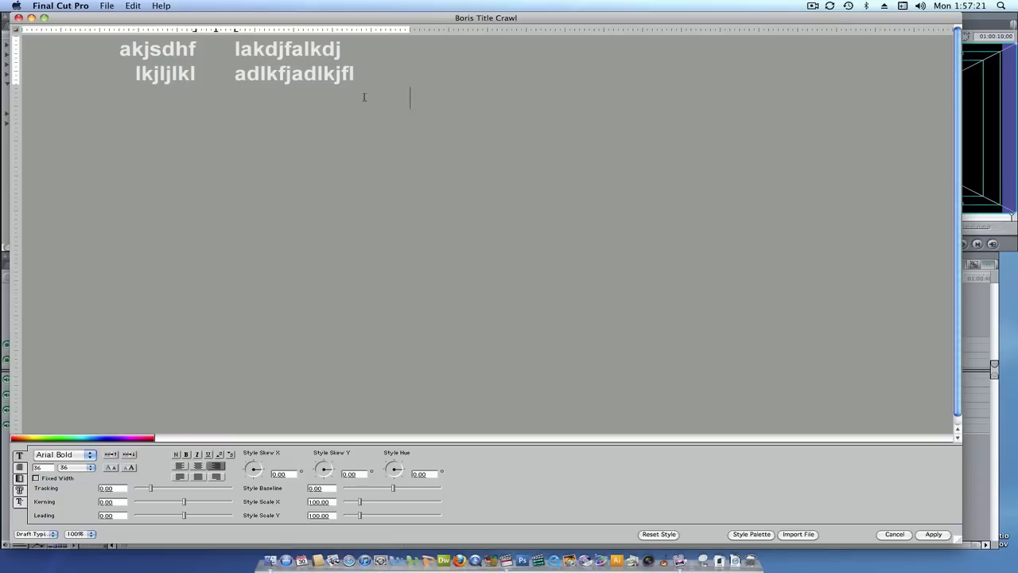
mouse_move(288, 163)
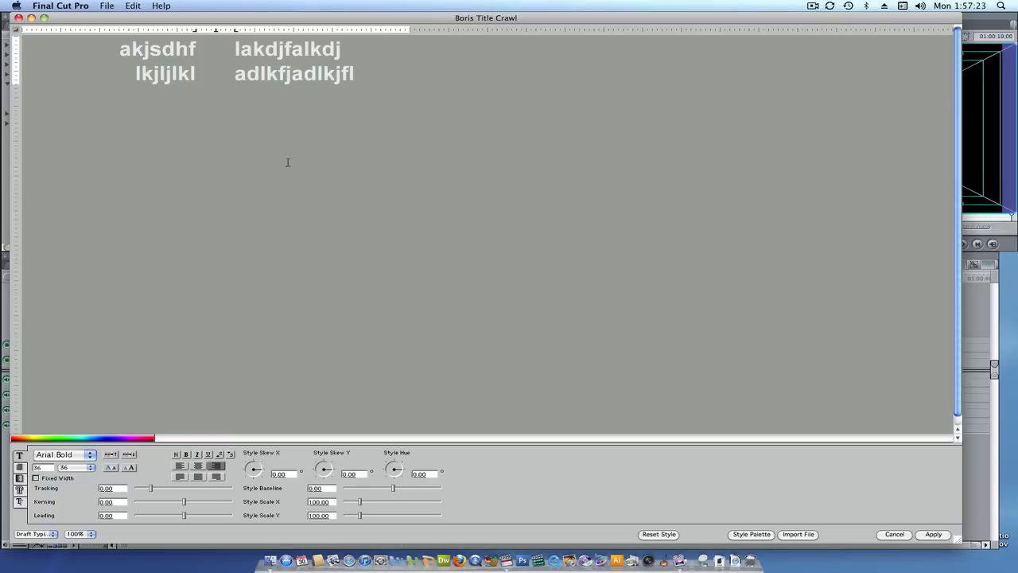
type("s")
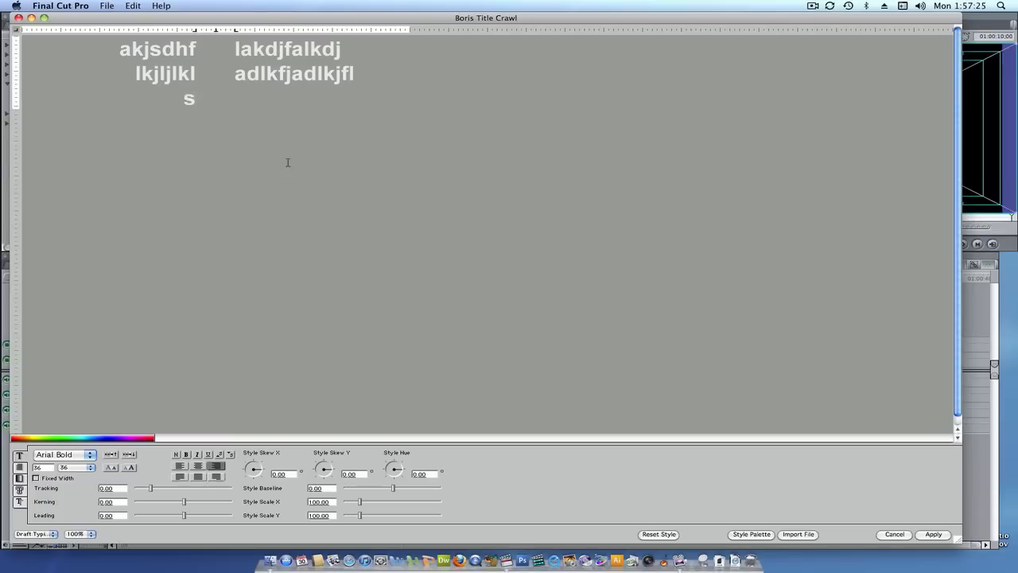
type("sdfgfdsadfg")
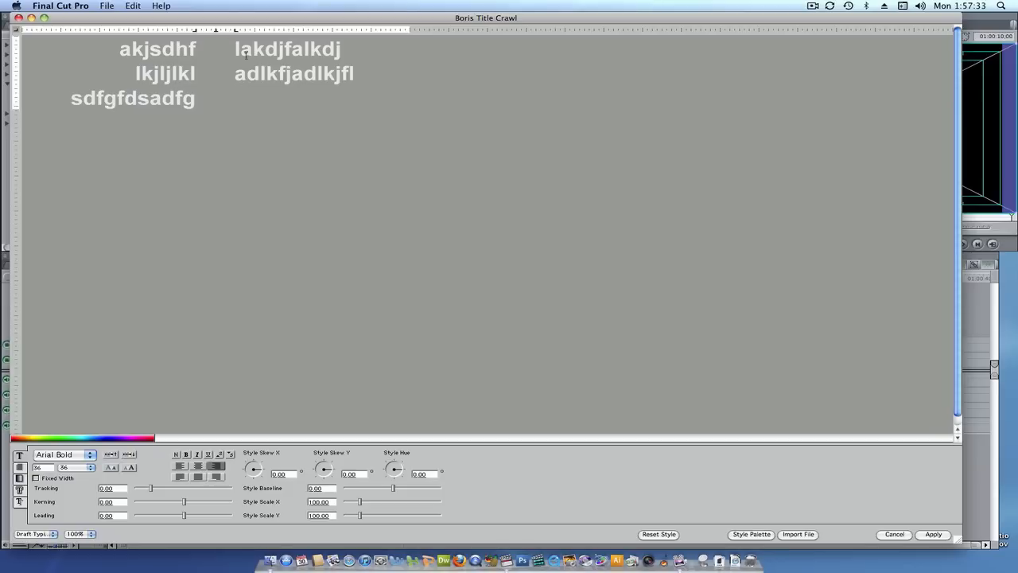
type("lk;jfgal")
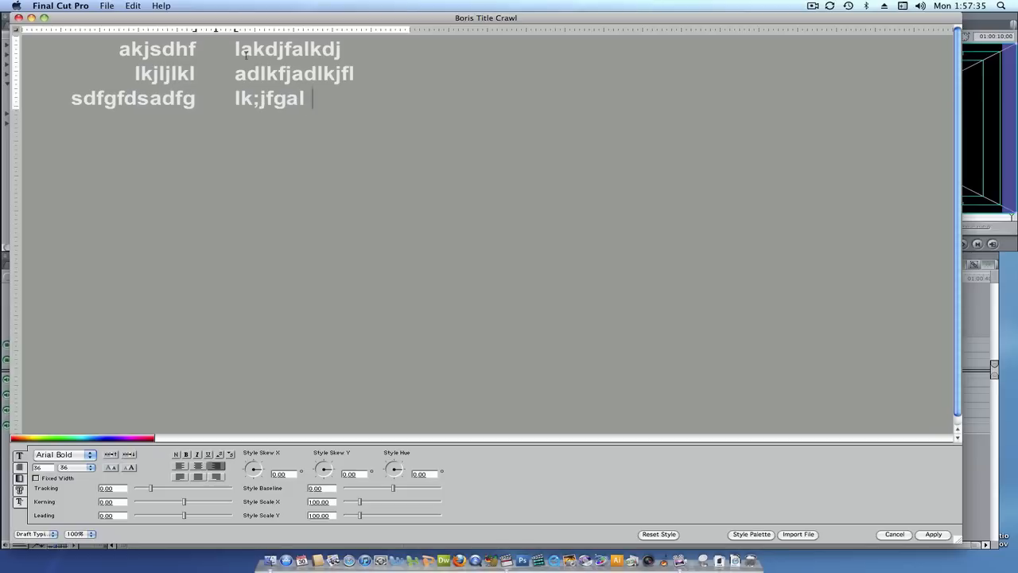
type(";kjl;")
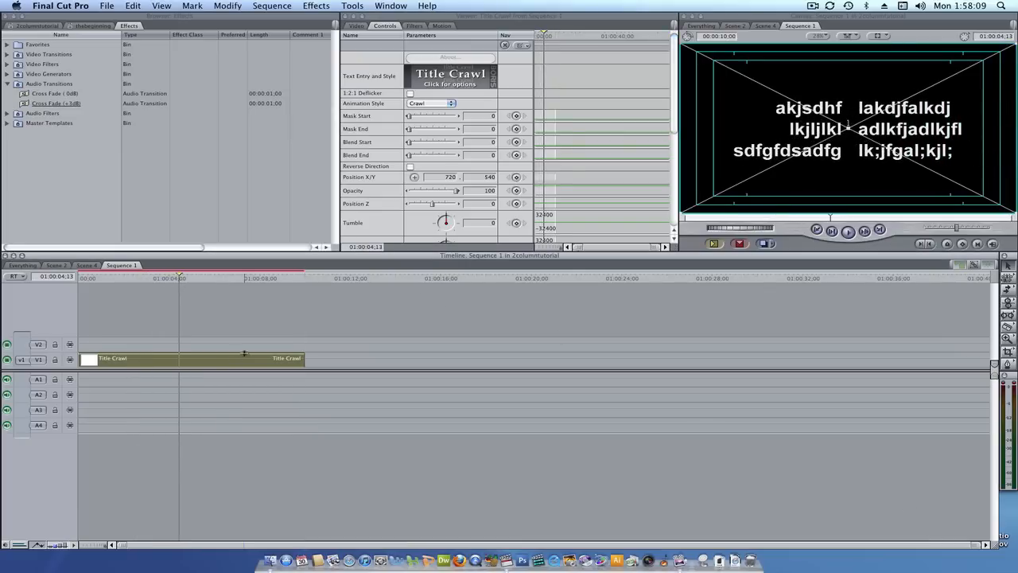
Change the Title Crawl's animation style from Crawl to Roll
left_click(357, 26)
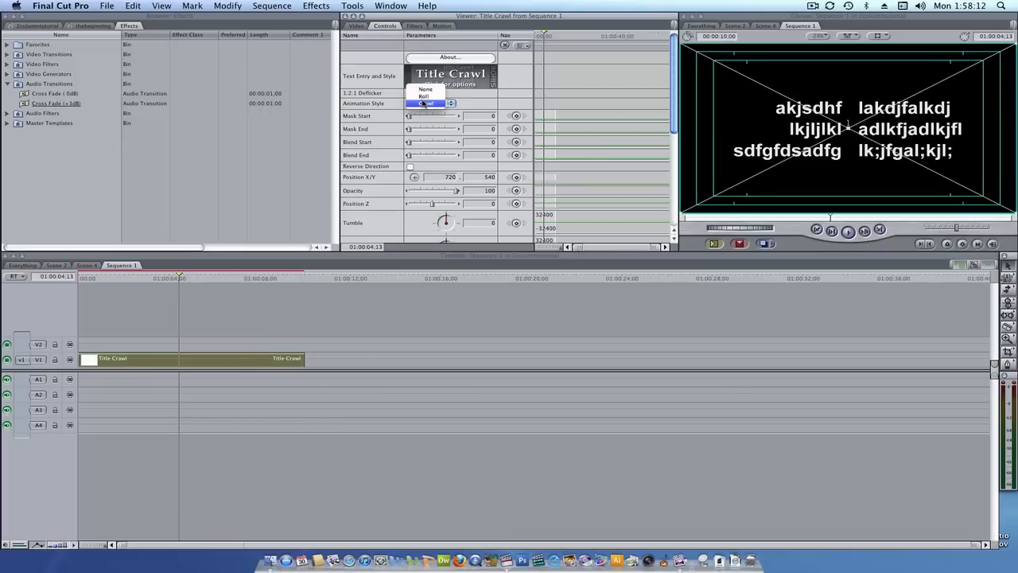
left_click(426, 103)
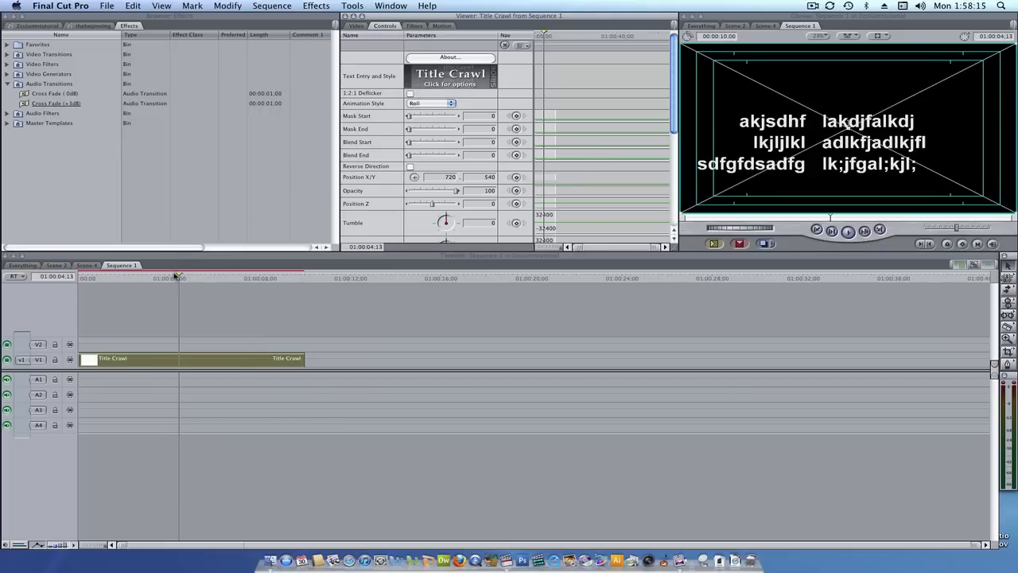